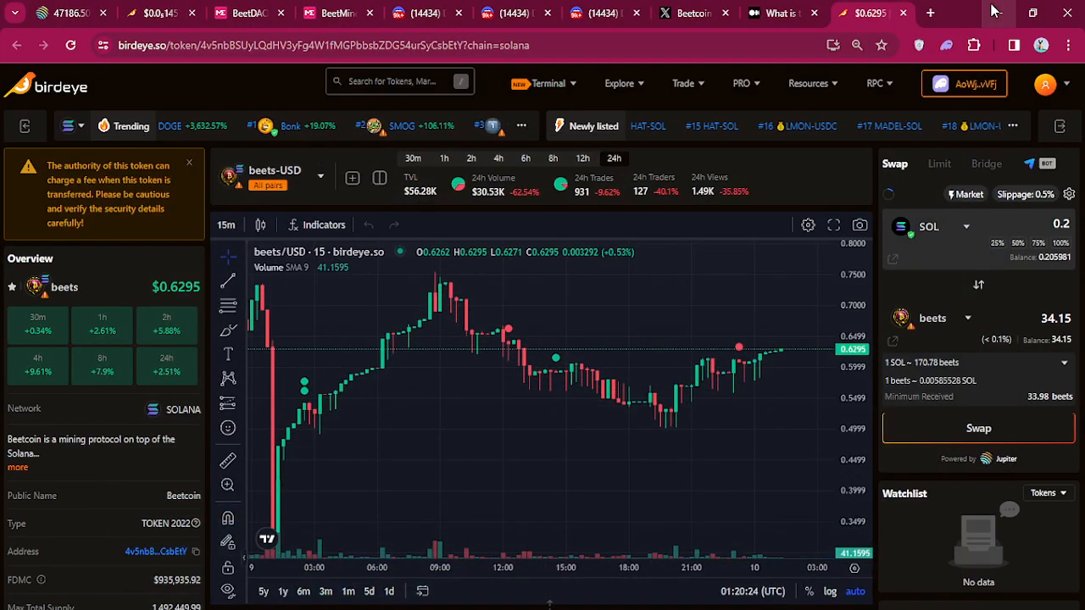
{"action": "mouse_move", "coordinate": [1010, 13]}
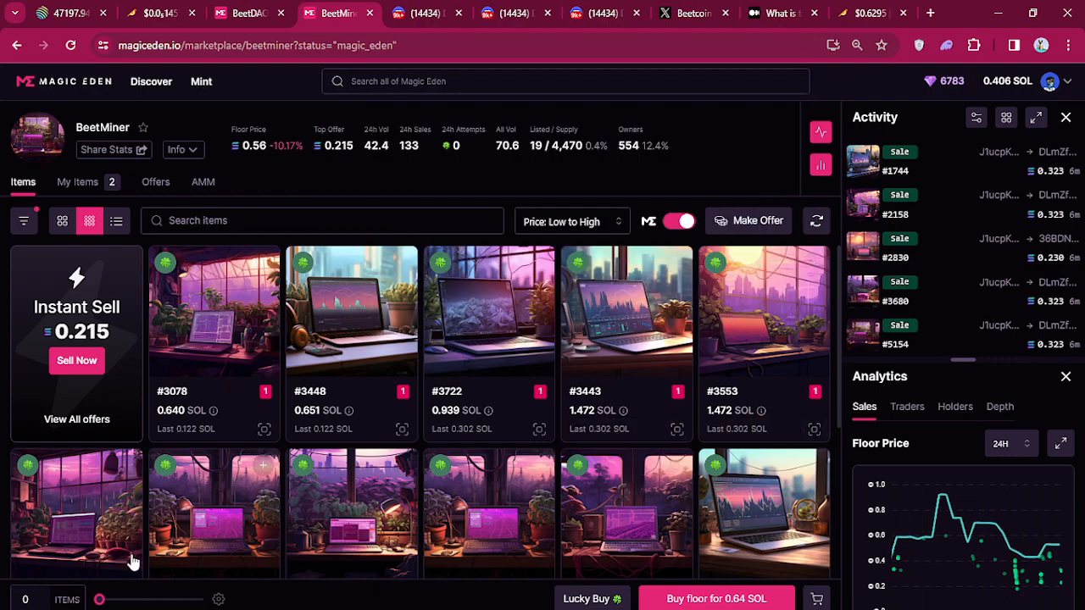
{"action": "mouse_move", "coordinate": [670, 167]}
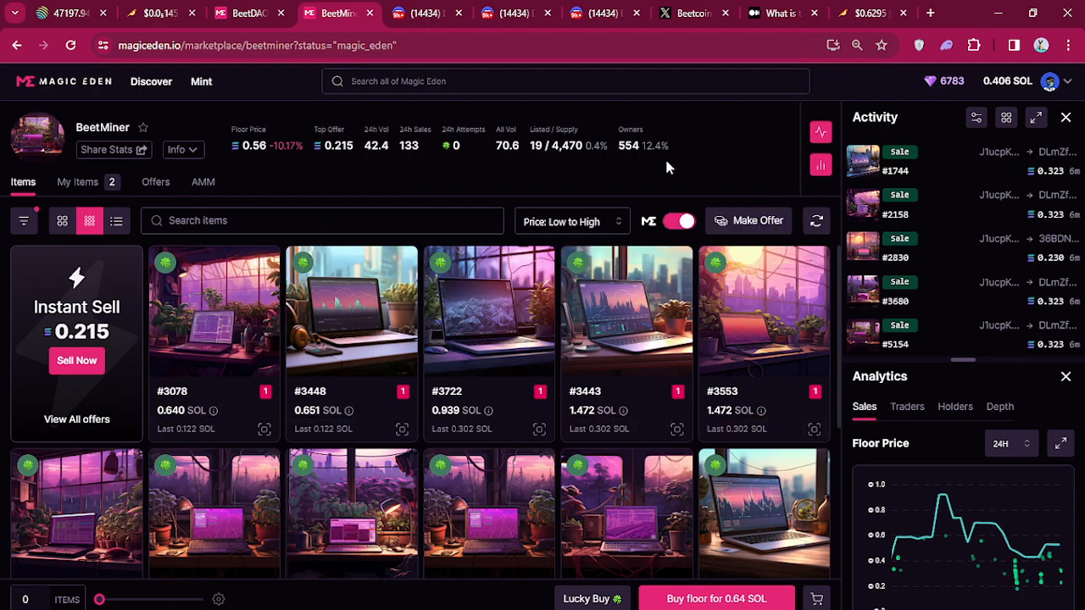
{"action": "mouse_move", "coordinate": [590, 162]}
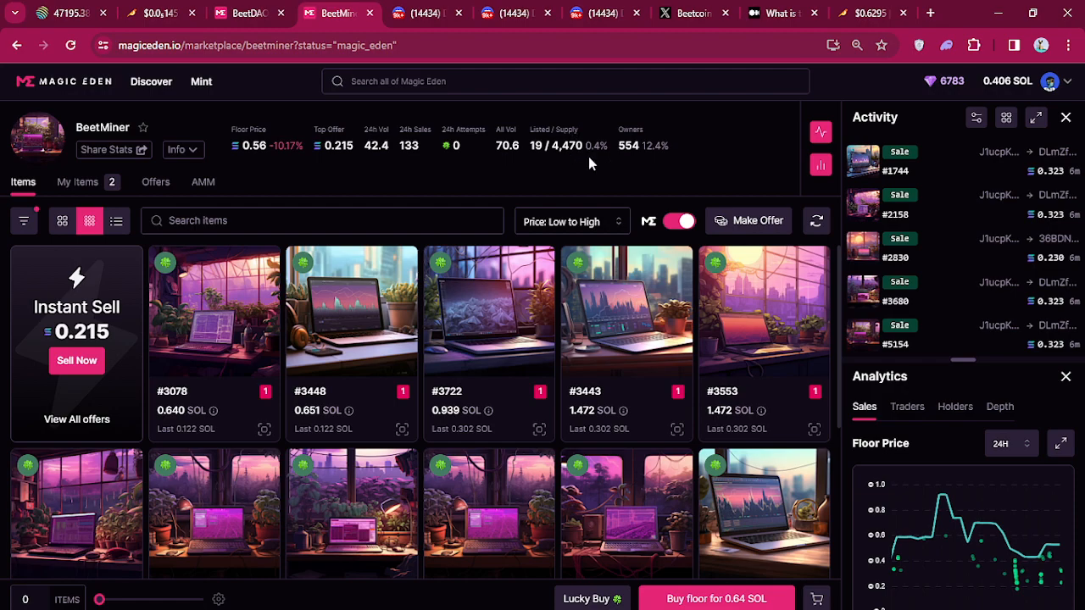
{"action": "mouse_move", "coordinate": [604, 168]}
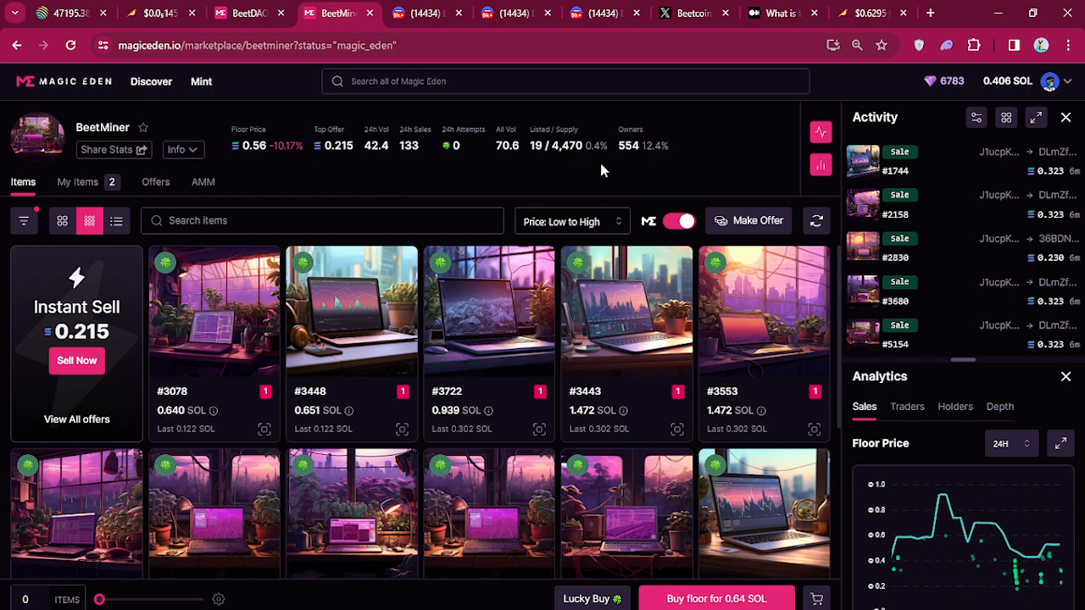
{"action": "mouse_move", "coordinate": [542, 161]}
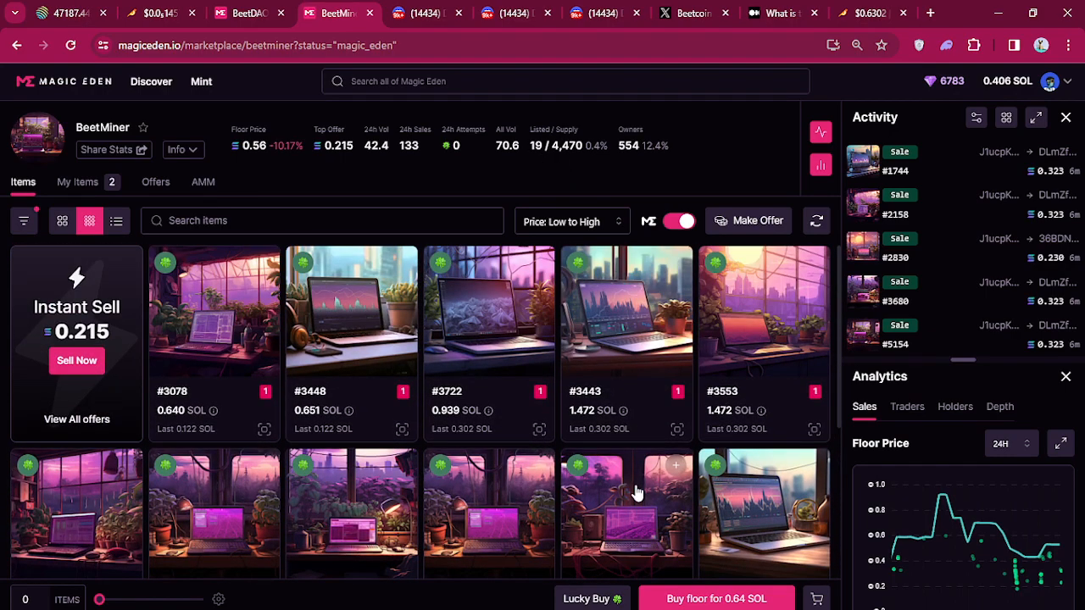
{"action": "mouse_move", "coordinate": [708, 177]}
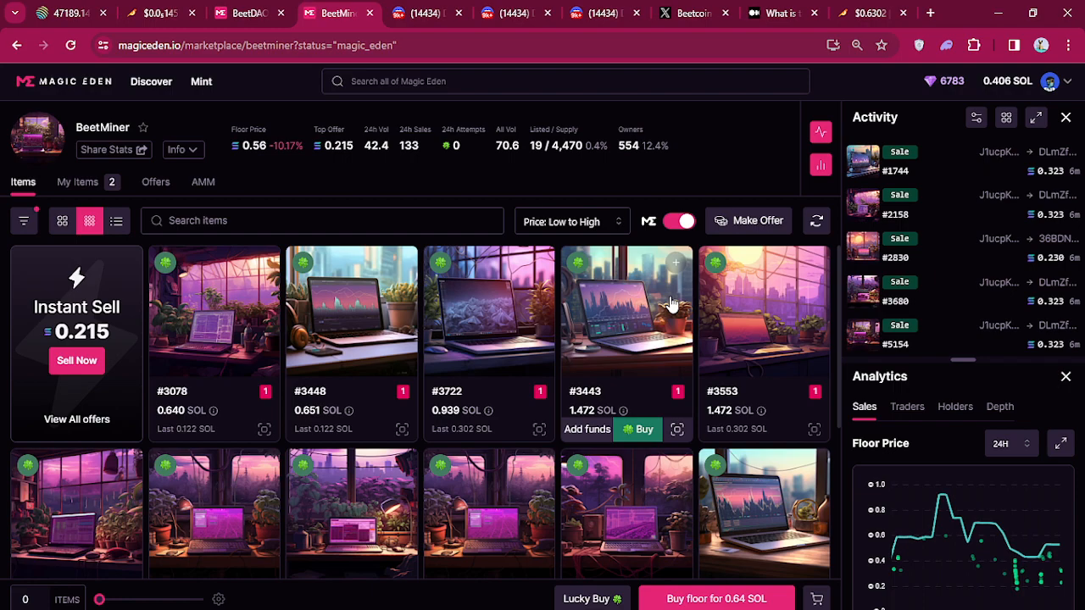
{"action": "mouse_move", "coordinate": [737, 233]}
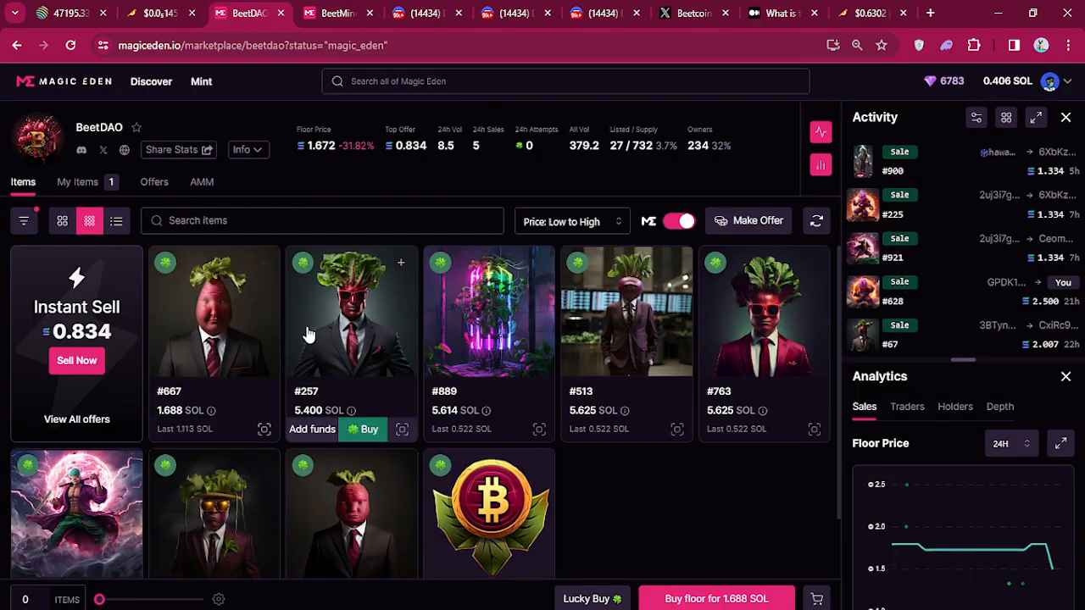
{"action": "mouse_move", "coordinate": [263, 386]}
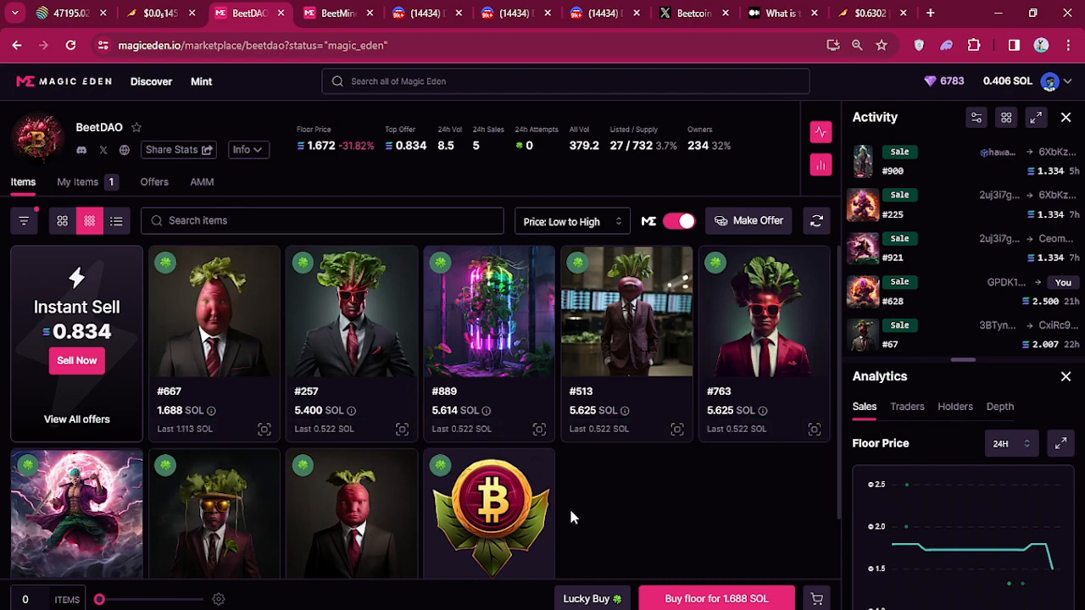
- Scroll down the page while moving toward the BeetDAO collection listings
{"action": "scroll", "scroll_direction": "down", "scroll_amount": 3}
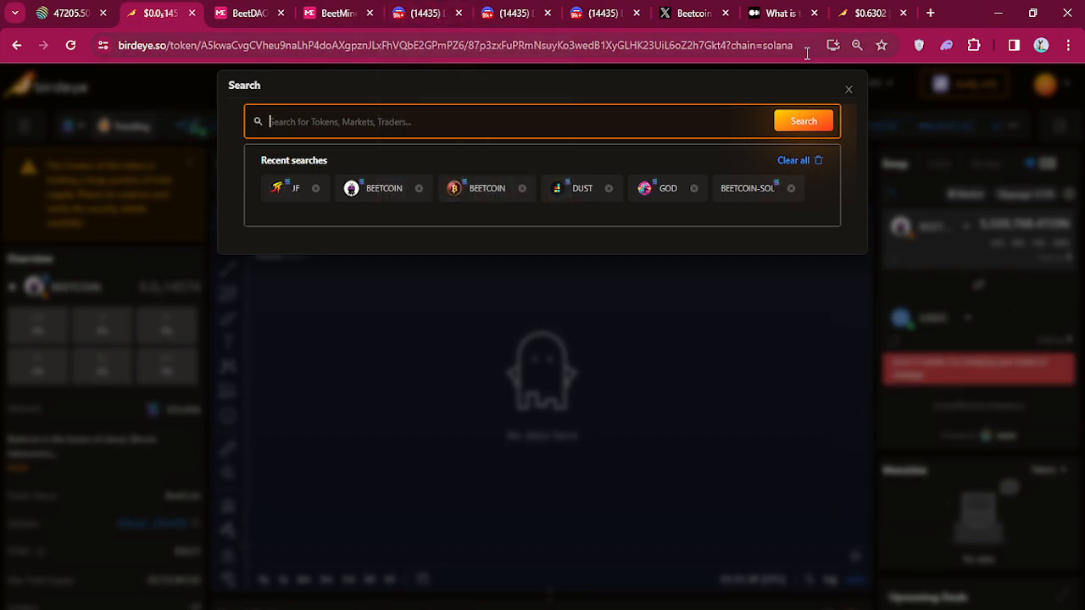
- Close the extra Birdeye search tab and return to the $0.6302 beets/USD chart
{"action": "left_click", "coordinate": [848, 89]}
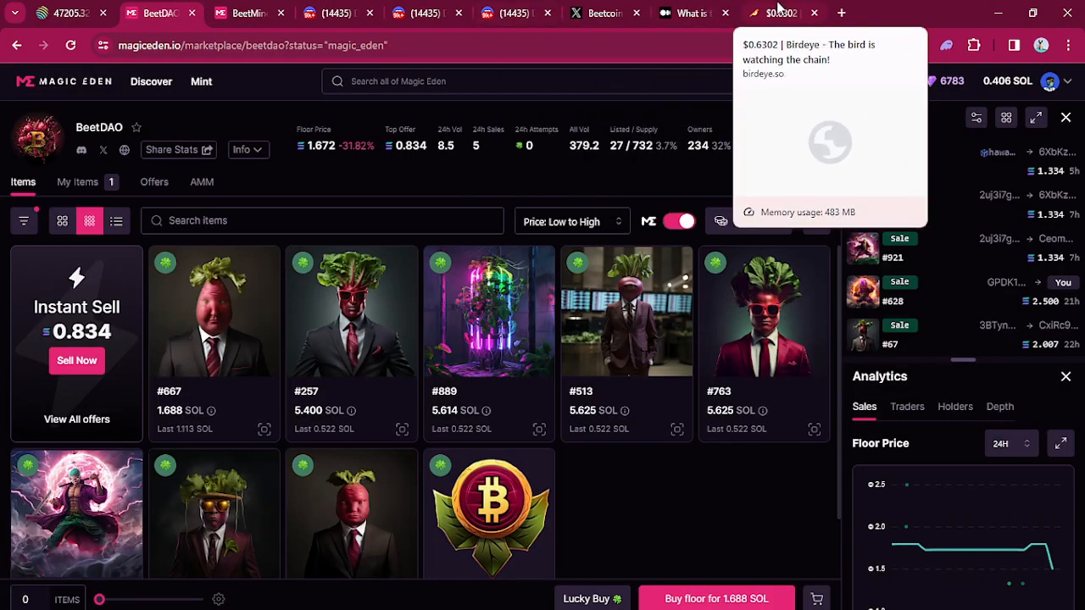
{"action": "left_click", "coordinate": [864, 13]}
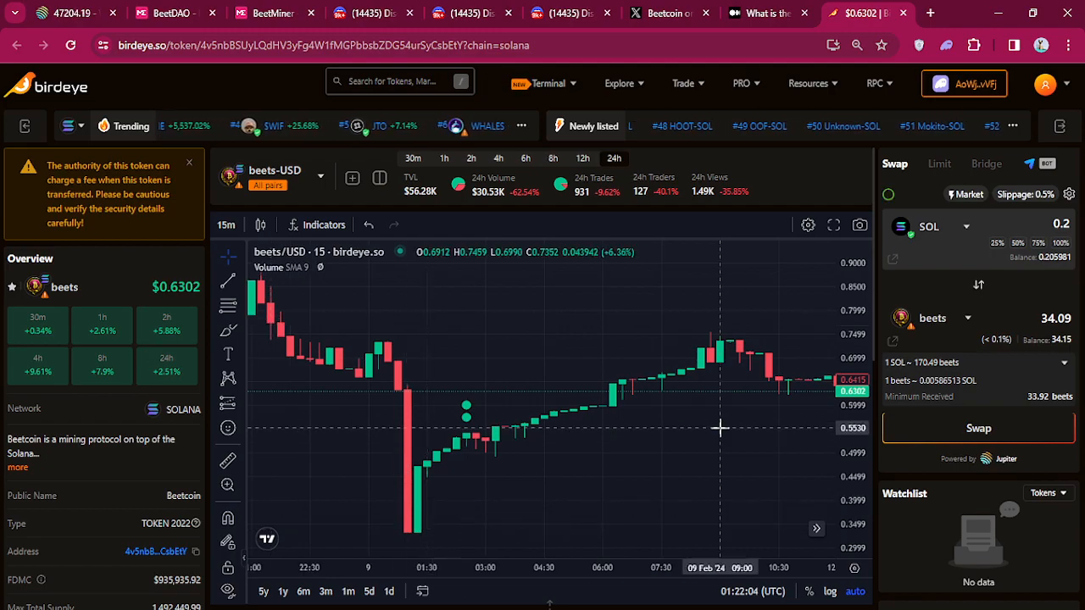
- Pan the beets/USD candlestick chart to the latest bars near 01:30, then scroll down
{"action": "left_click_drag", "start_coordinate": [720, 423], "coordinate": [449, 347]}
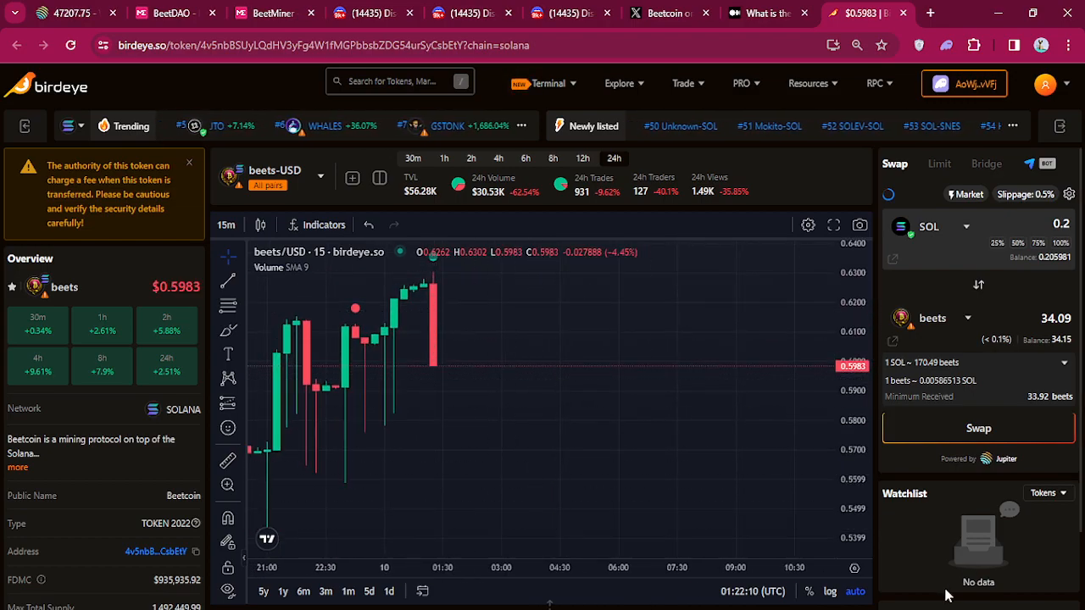
{"action": "scroll", "scroll_direction": "down", "scroll_amount": 3}
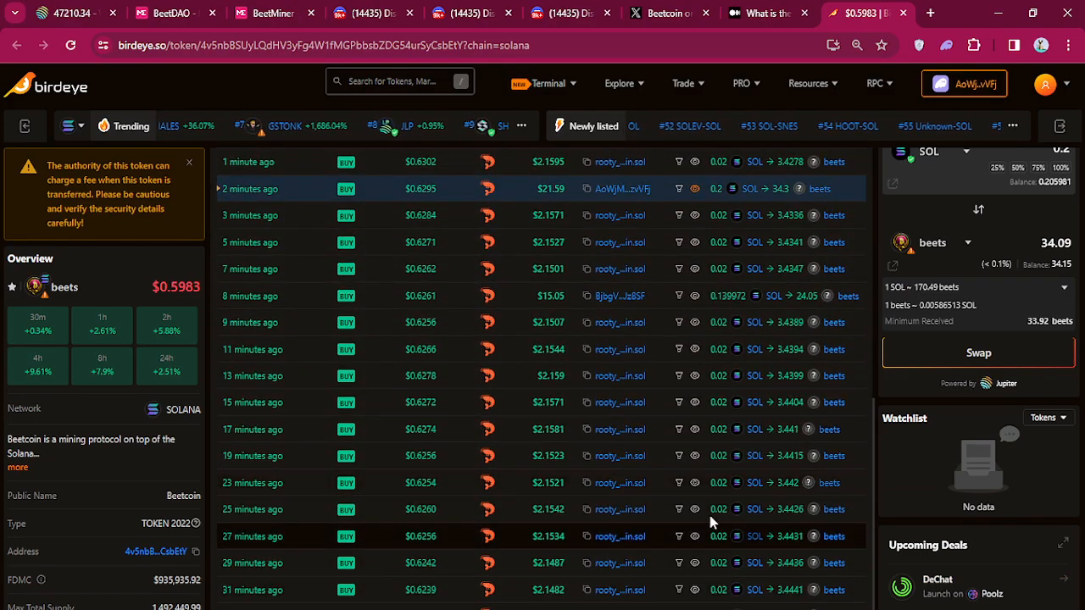
- Scroll down to the beets Recent Trades table showing small buys around $0.63
{"action": "scroll", "scroll_direction": "down", "scroll_amount": 3}
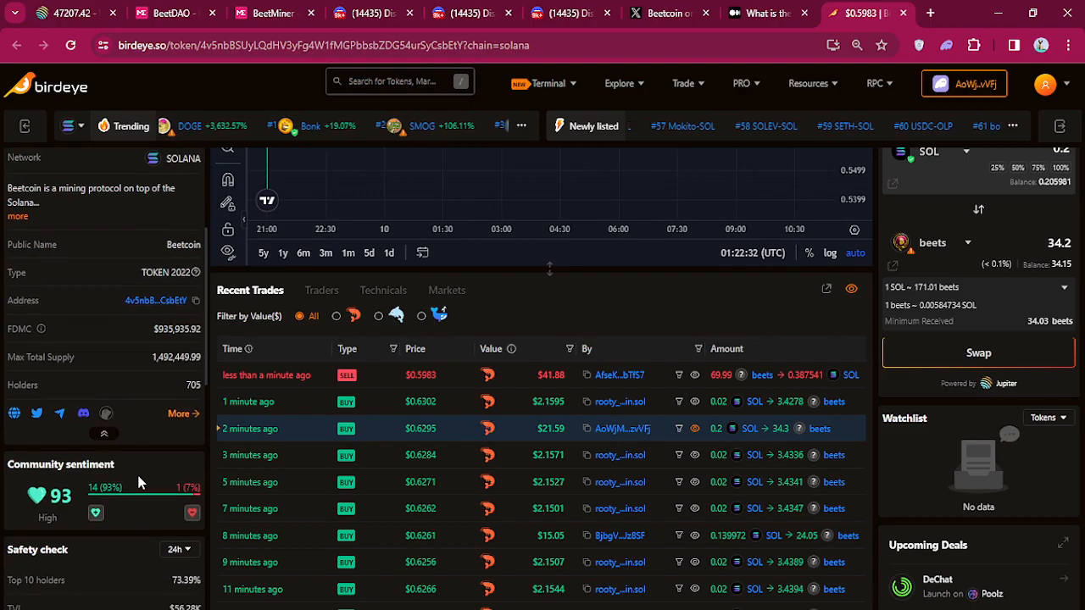
{"action": "scroll", "scroll_direction": "down", "scroll_amount": 3}
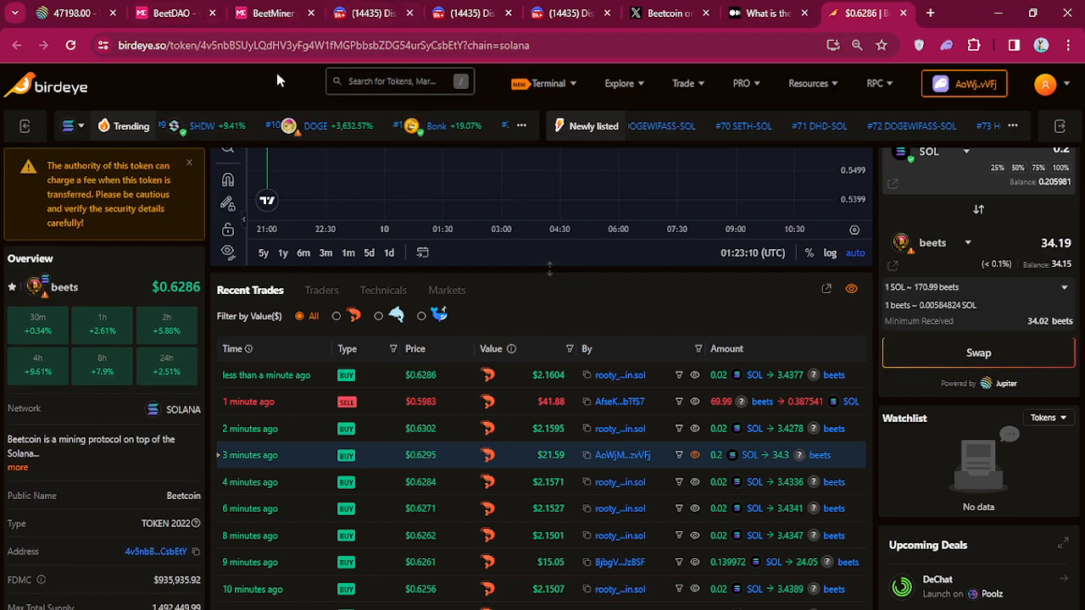
{"action": "mouse_move", "coordinate": [274, 12]}
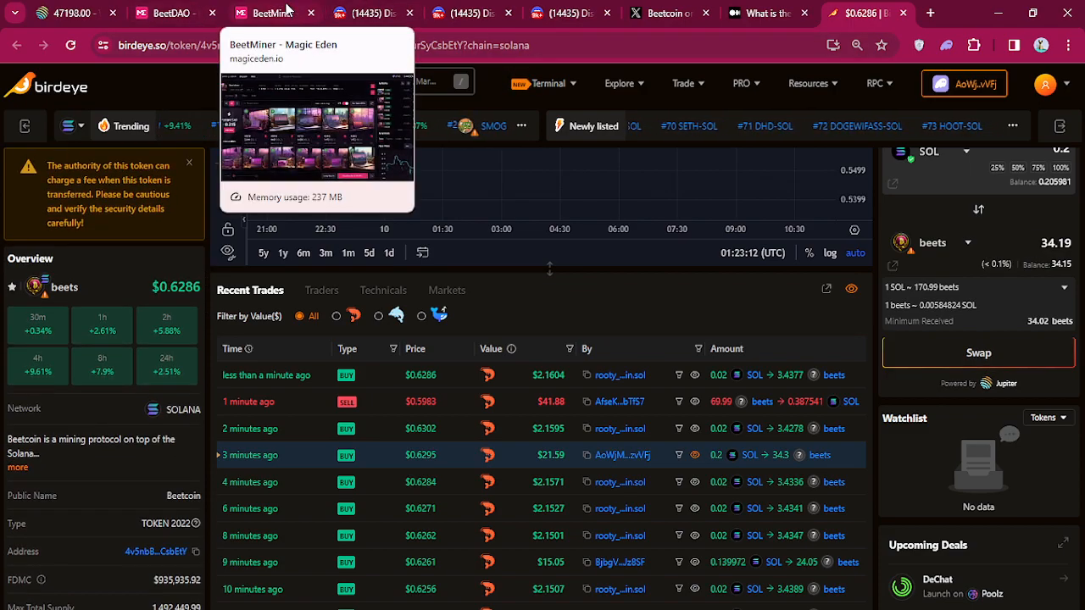
- On the BeetDAO tab, view items #225 and #628, closing each details modal
{"action": "left_click", "coordinate": [165, 13]}
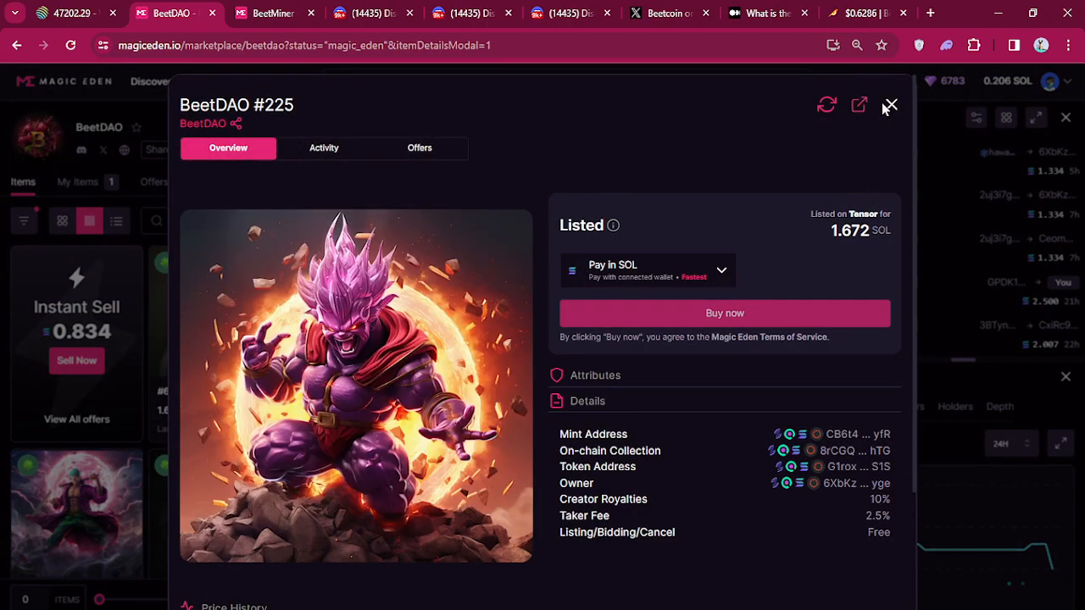
{"action": "left_click", "coordinate": [890, 105]}
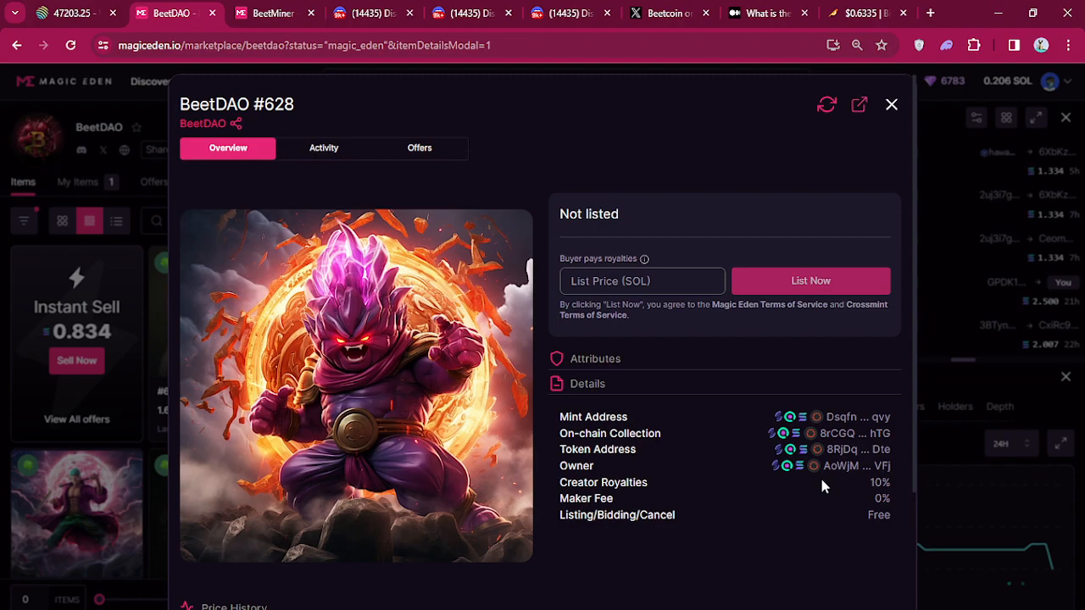
{"action": "mouse_move", "coordinate": [859, 104]}
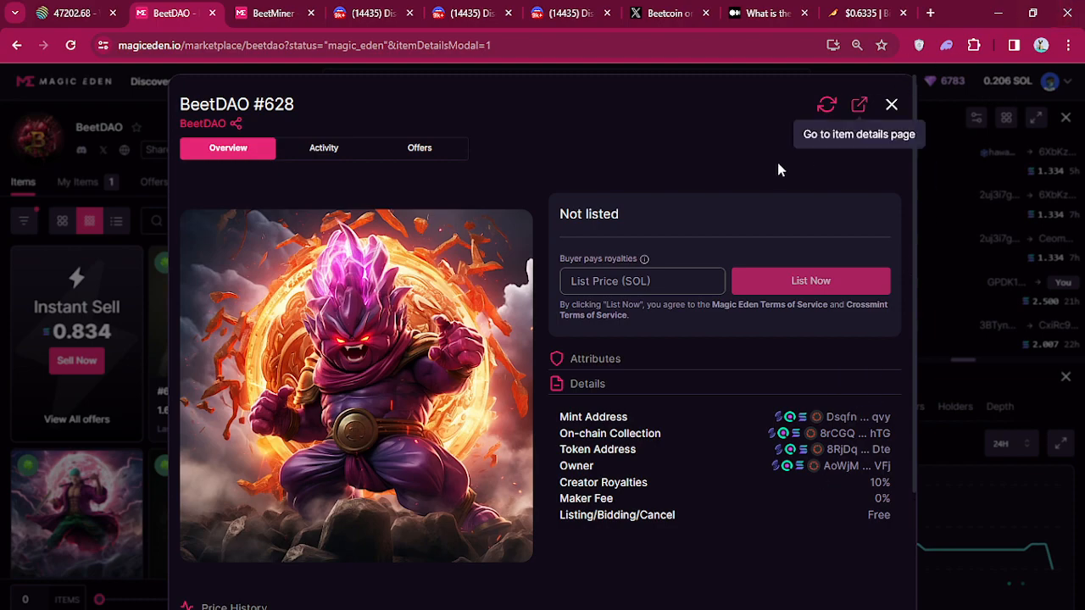
{"action": "left_click", "coordinate": [891, 104]}
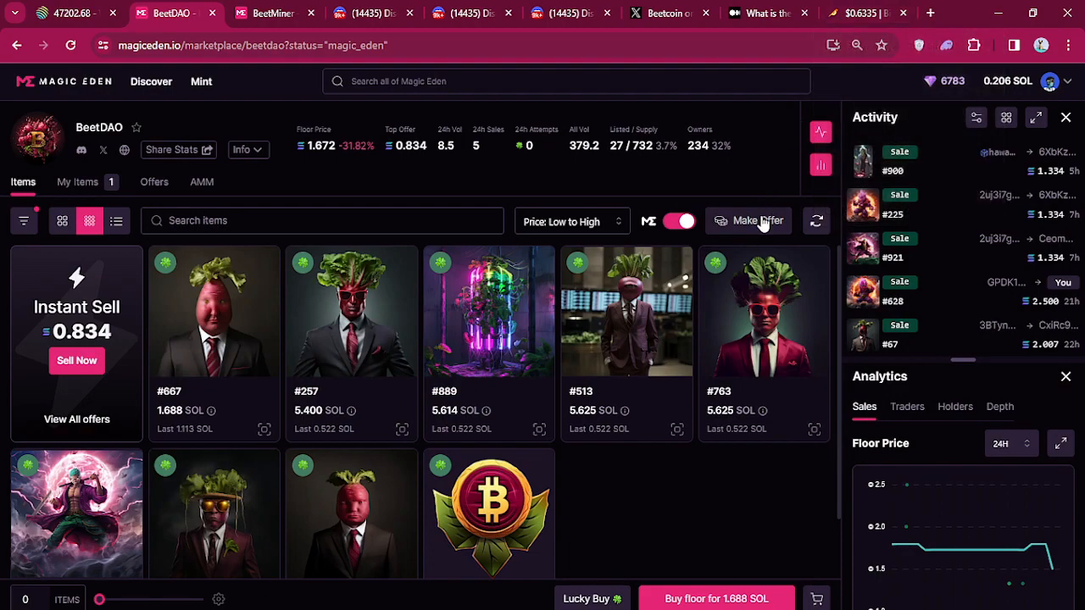
{"action": "mouse_move", "coordinate": [648, 463]}
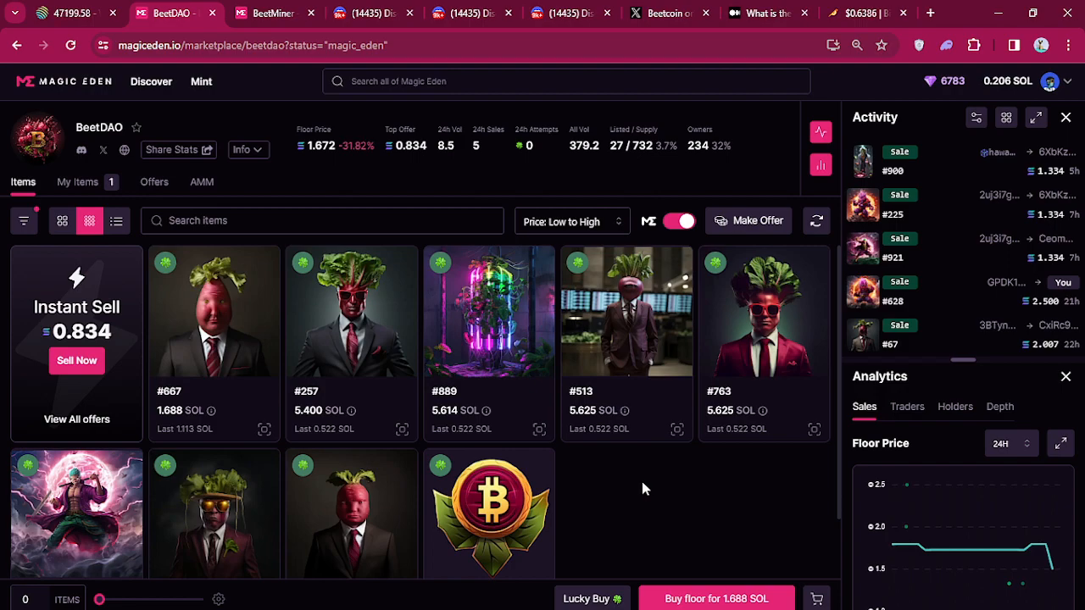
{"action": "mouse_move", "coordinate": [647, 506]}
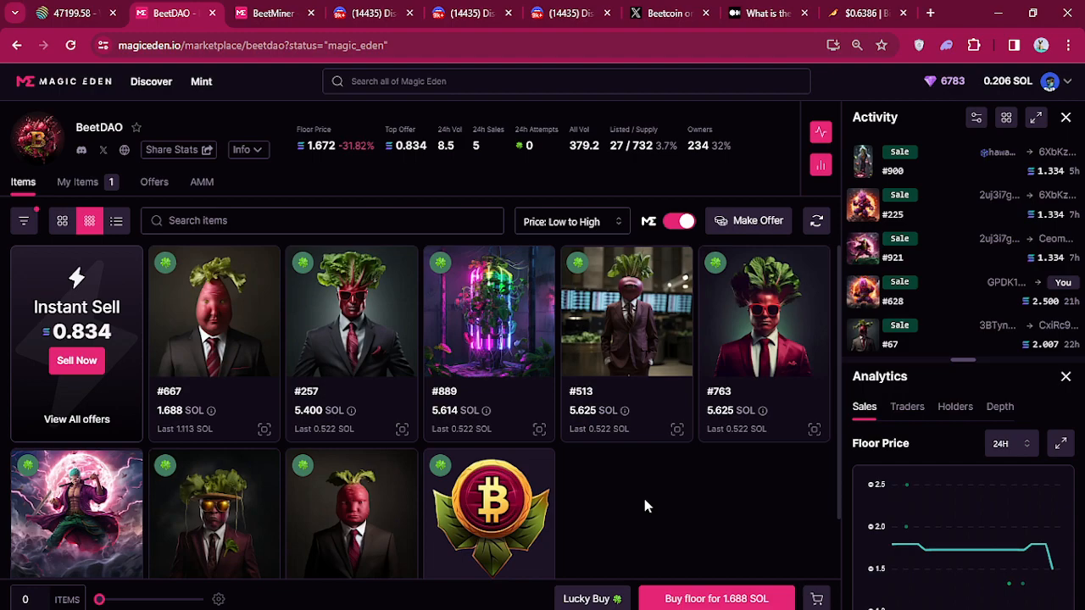
{"action": "mouse_move", "coordinate": [640, 515]}
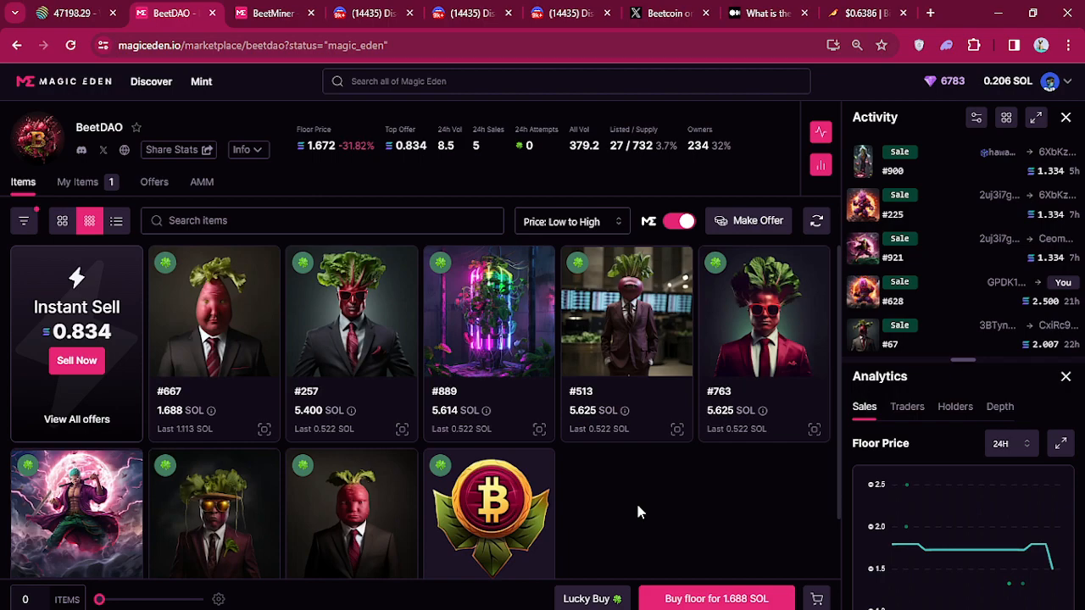
{"action": "mouse_move", "coordinate": [646, 513]}
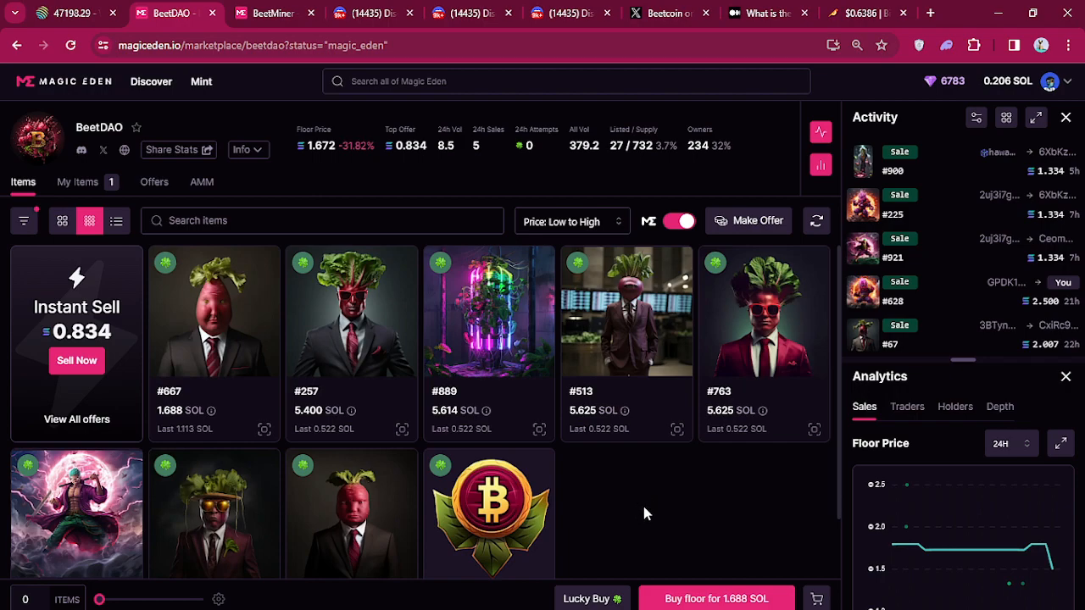
{"action": "scroll", "scroll_direction": "down", "scroll_amount": 3}
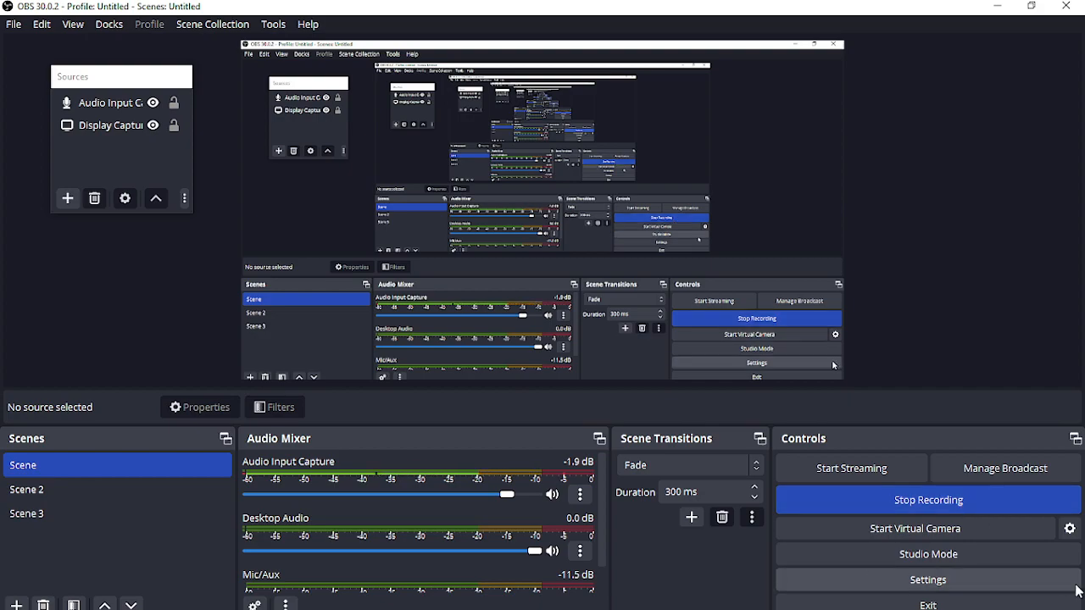
{"action": "mouse_move", "coordinate": [841, 510]}
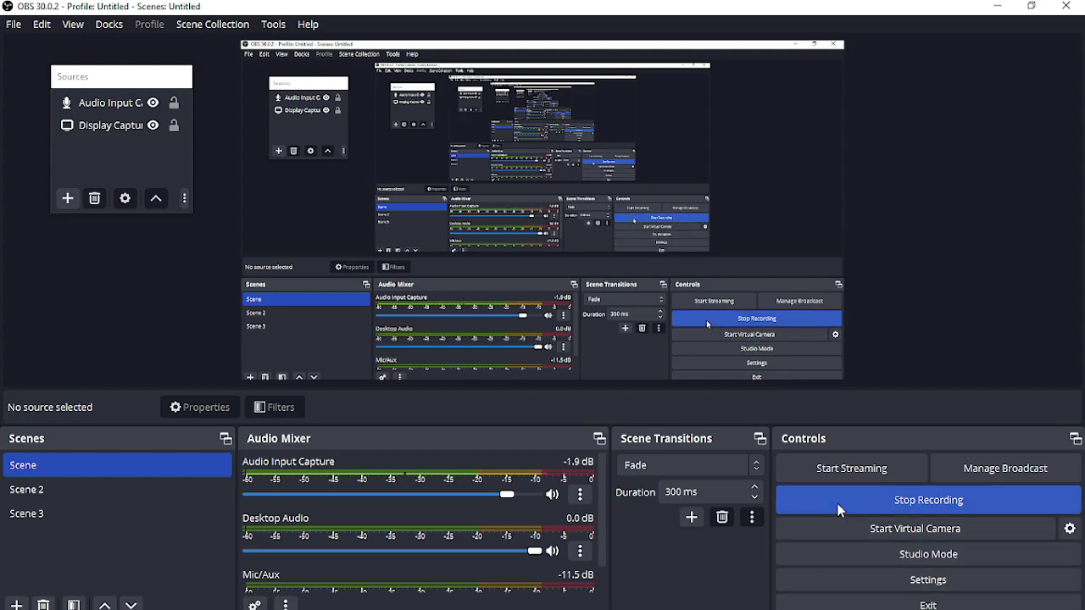
{"action": "mouse_move", "coordinate": [831, 507]}
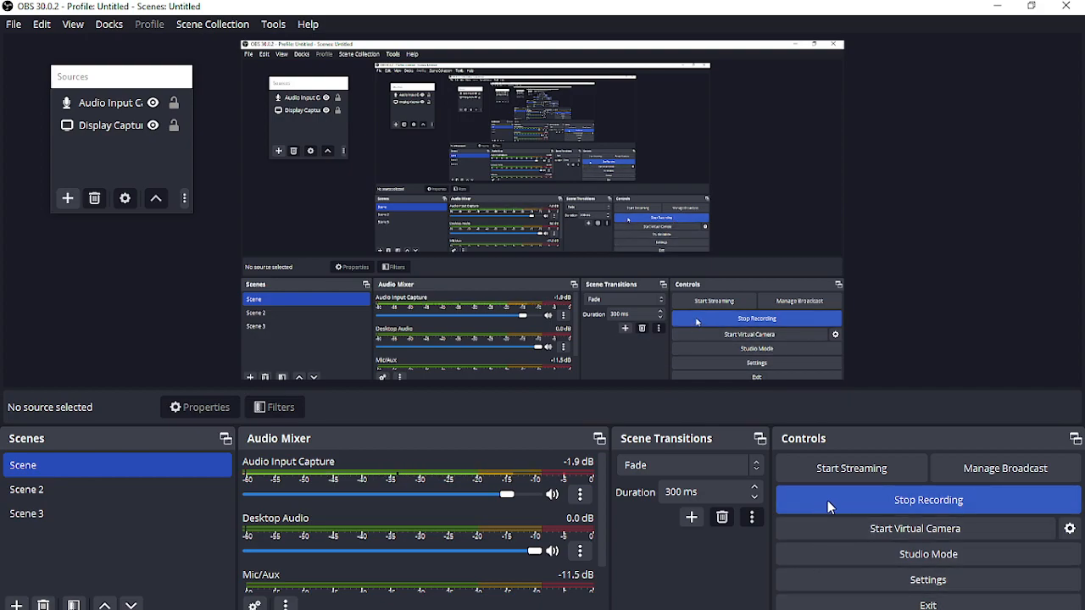